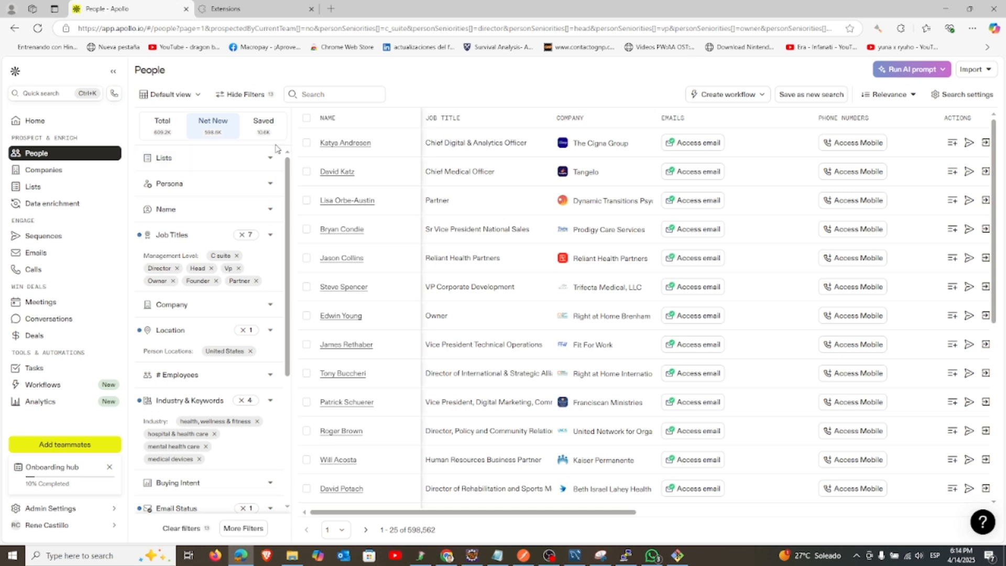
{"action": "mouse_move", "coordinate": [226, 142]}
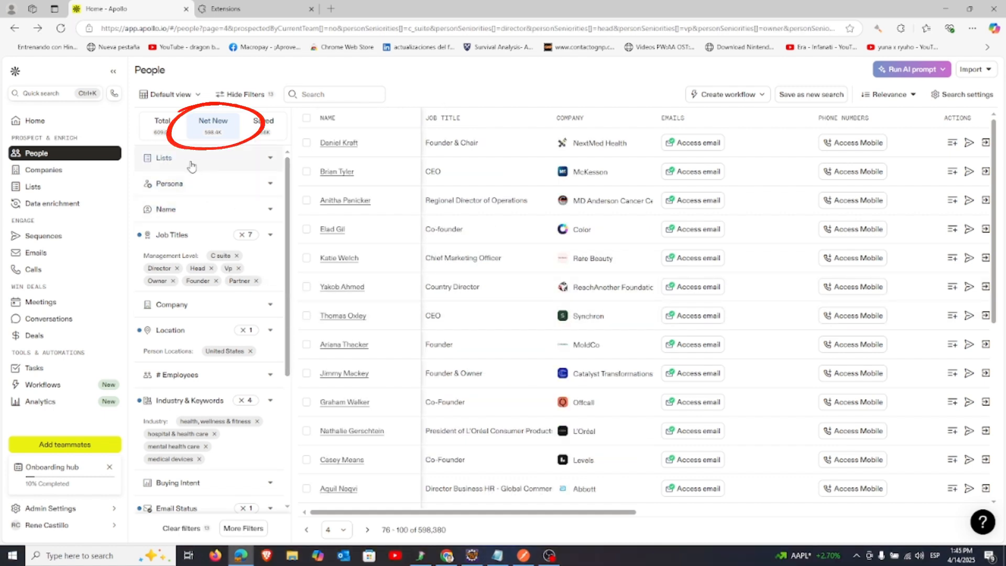
- Scan four pages of People results with the Low Permutations (Recommended) algorithm
{"action": "scroll", "scroll_direction": "down", "scroll_amount": 3}
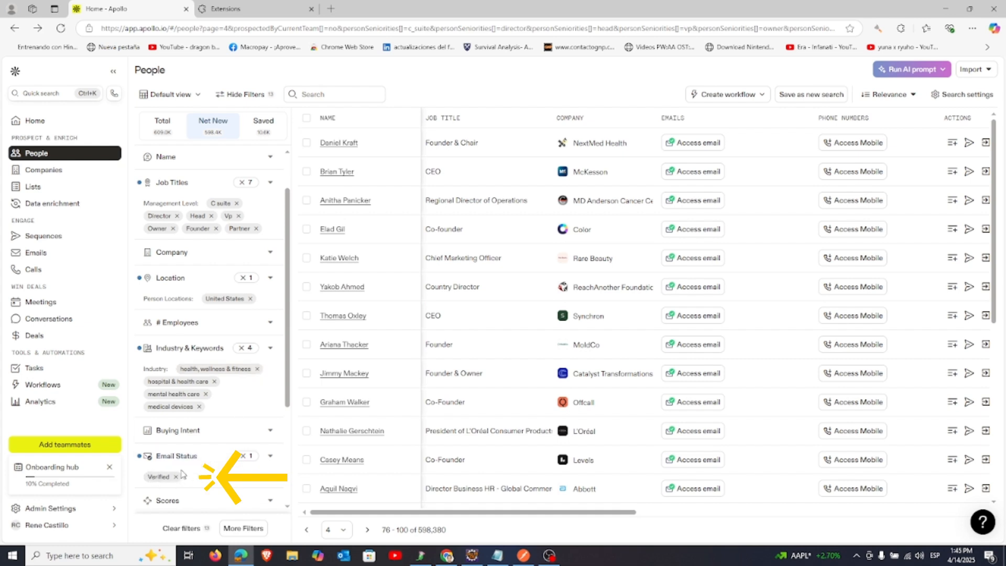
{"action": "scroll", "scroll_direction": "up", "scroll_amount": 3}
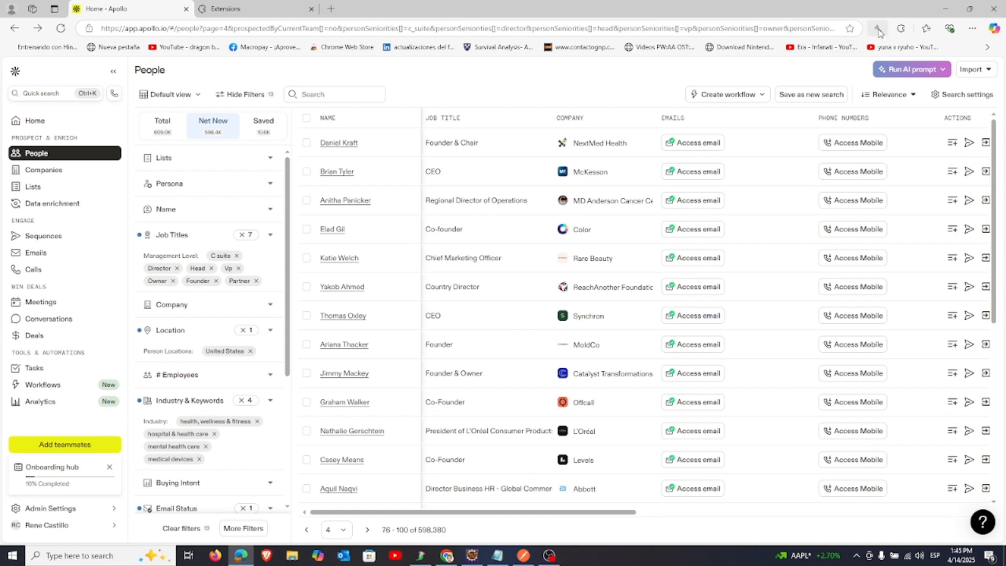
{"action": "left_click", "coordinate": [876, 28]}
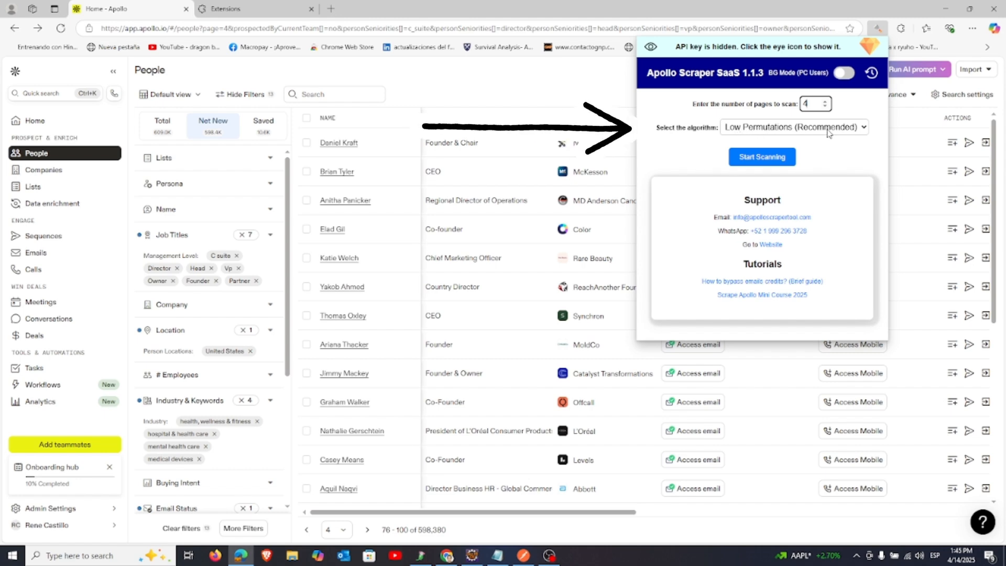
{"action": "left_click", "coordinate": [761, 156]}
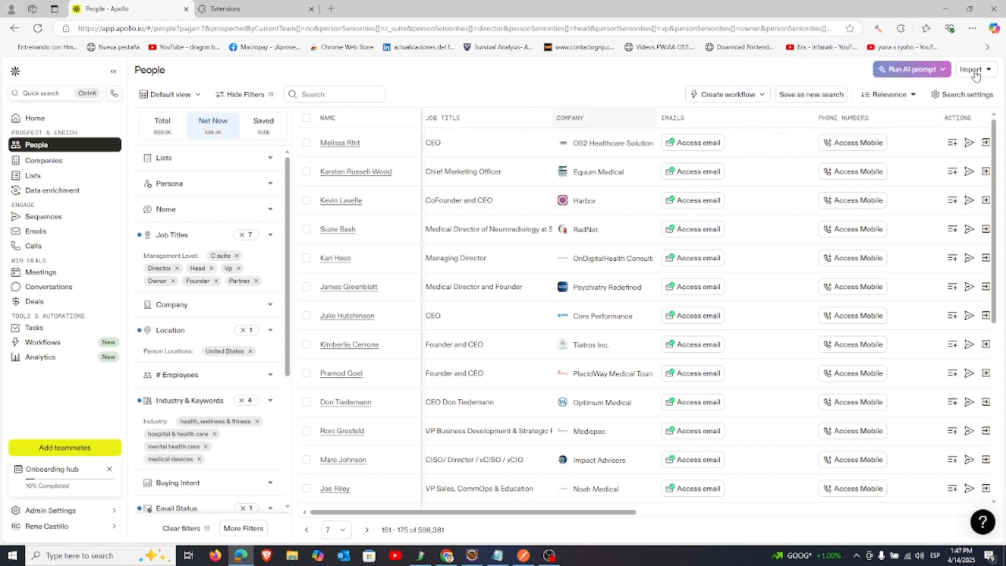
- Import permutations (45).csv as contacts, loading its 294 rows with the email column mapped
{"action": "left_click", "coordinate": [971, 69]}
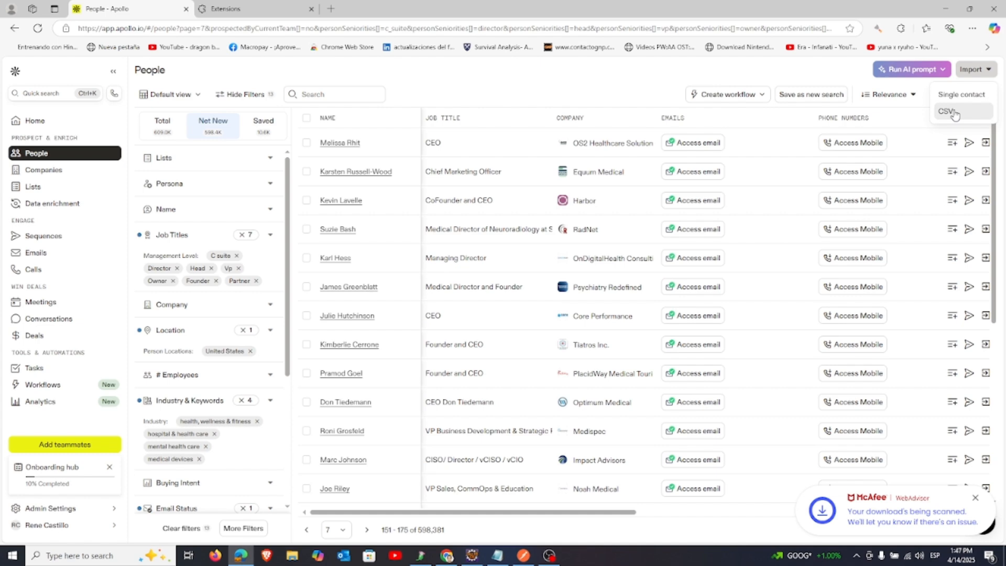
{"action": "left_click", "coordinate": [948, 111]}
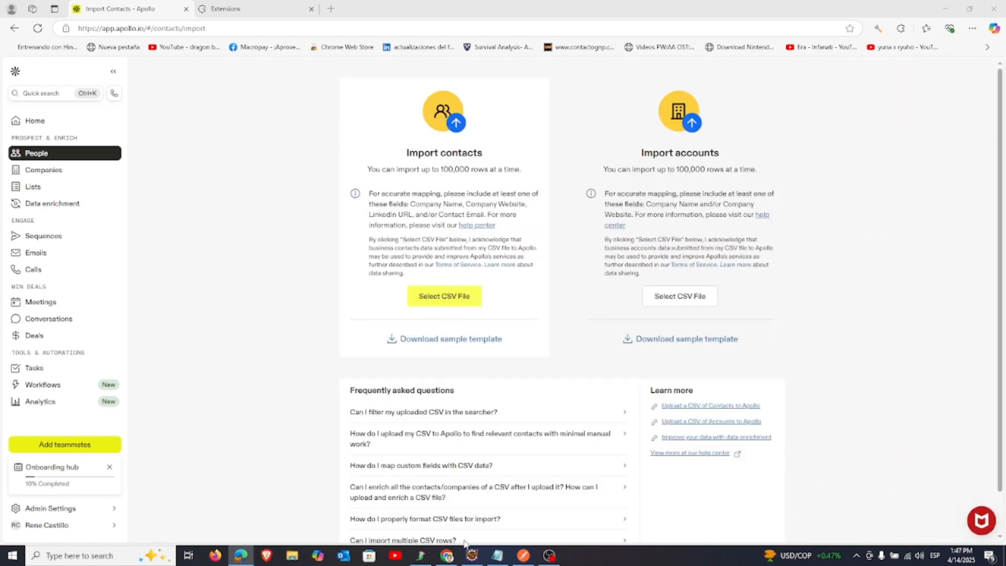
{"action": "left_click", "coordinate": [443, 295]}
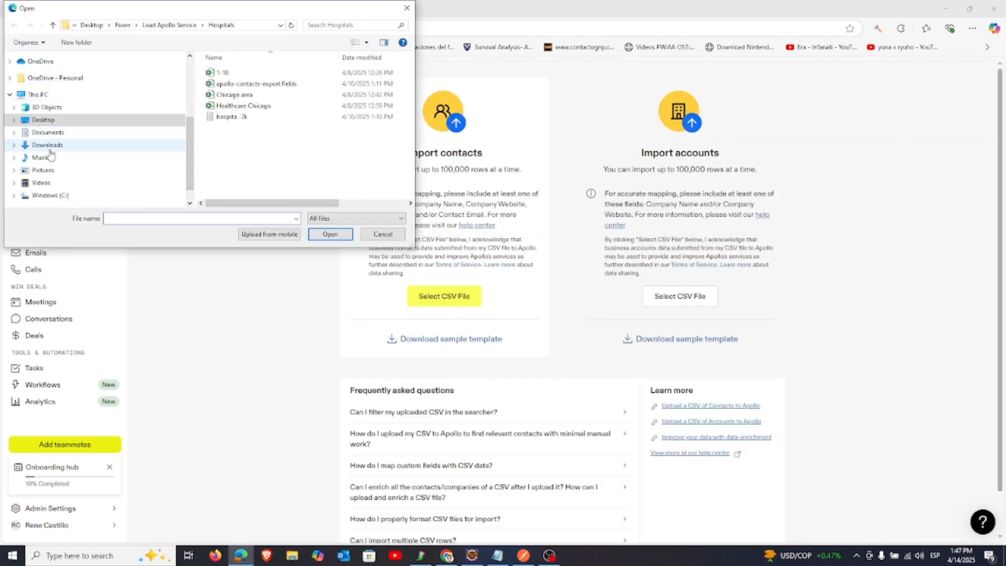
{"action": "left_click", "coordinate": [330, 233]}
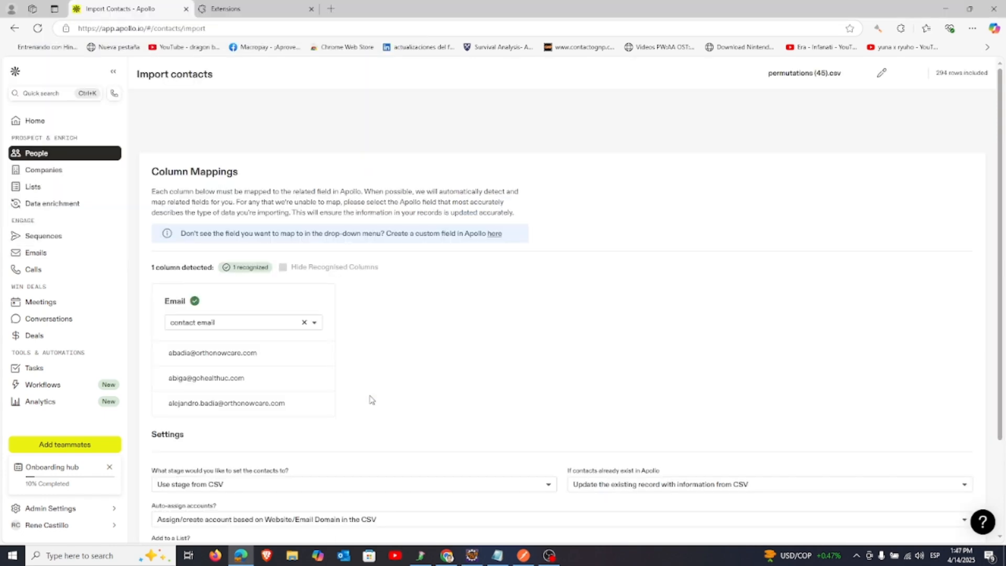
- Add the 294 imported emails to a new list named 'test_fr' and finish the import
{"action": "scroll", "scroll_direction": "down", "scroll_amount": 3}
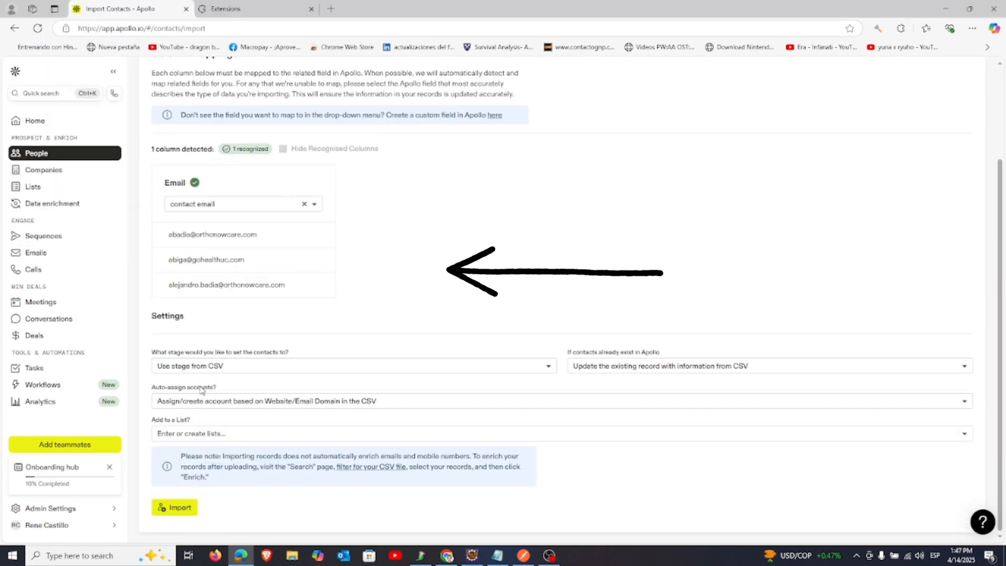
{"action": "type", "text": "test_free_e"}
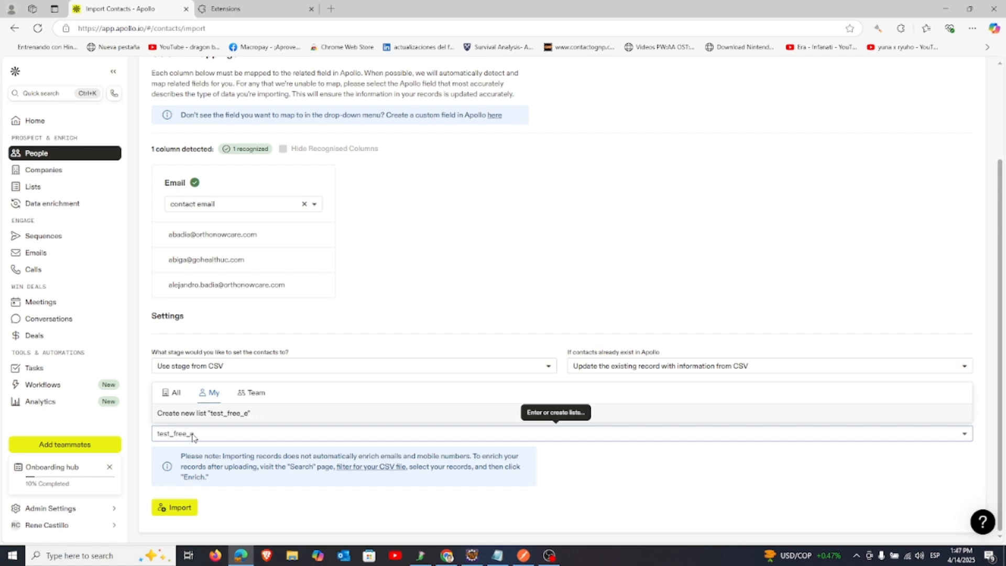
{"action": "left_click", "coordinate": [174, 507]}
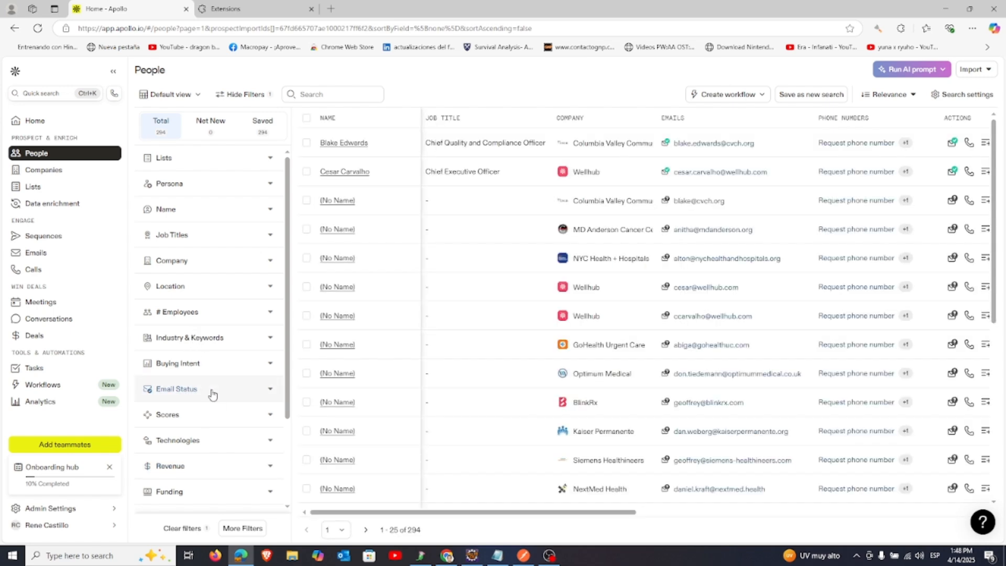
{"action": "mouse_move", "coordinate": [233, 393]}
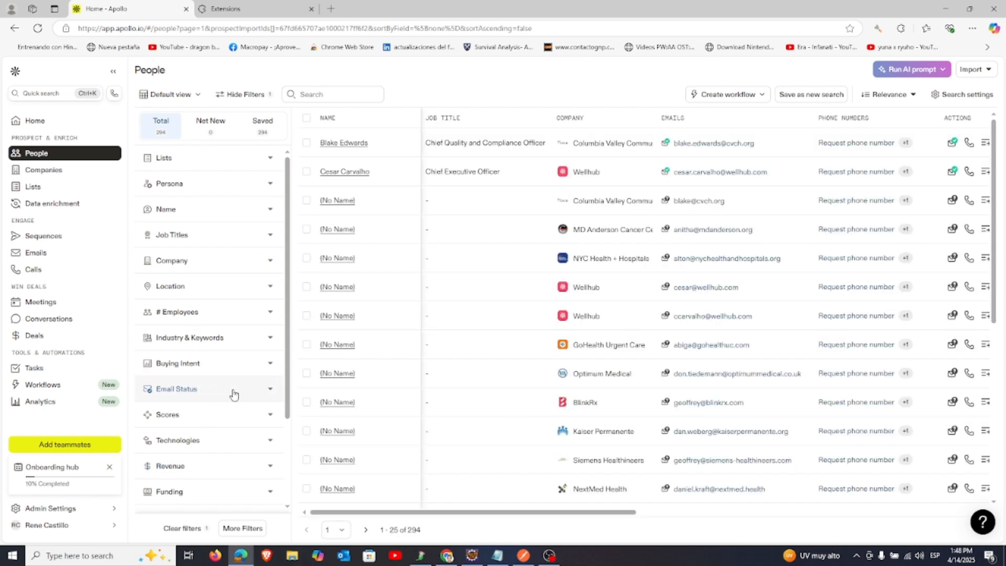
- Filter Email Status to Verified, cutting the imported contacts to 73
{"action": "left_click", "coordinate": [176, 389]}
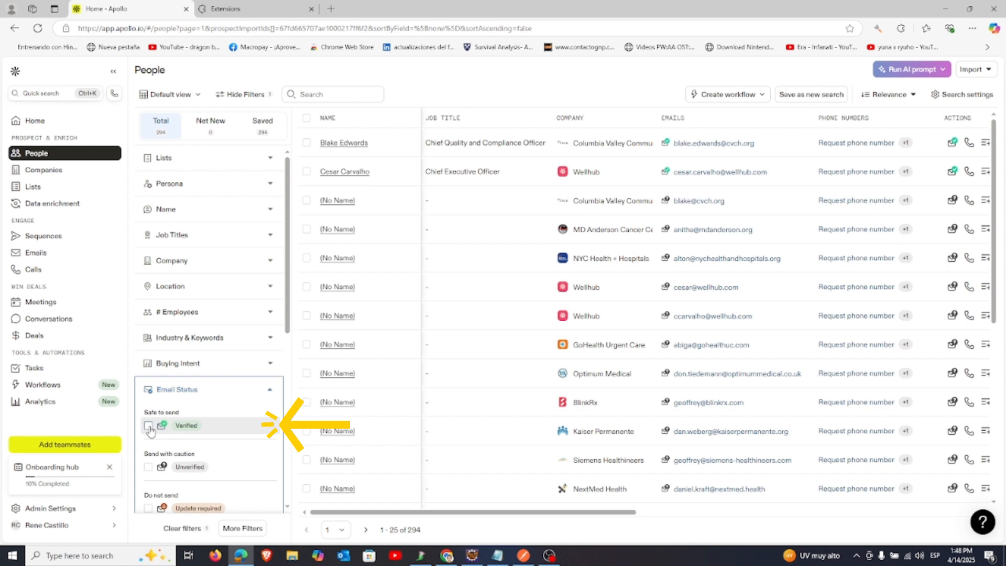
{"action": "left_click", "coordinate": [148, 425]}
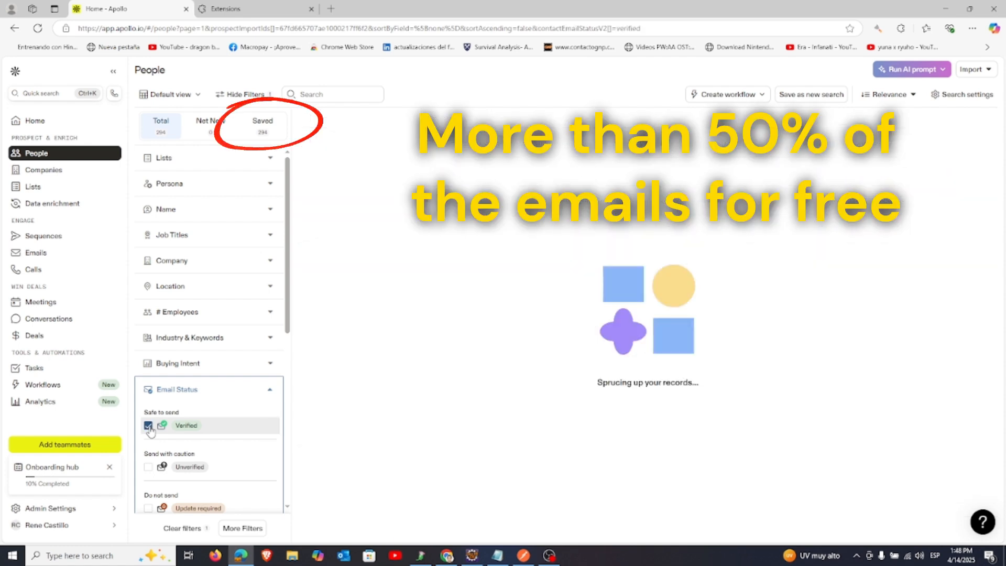
{"action": "left_click", "coordinate": [147, 426]}
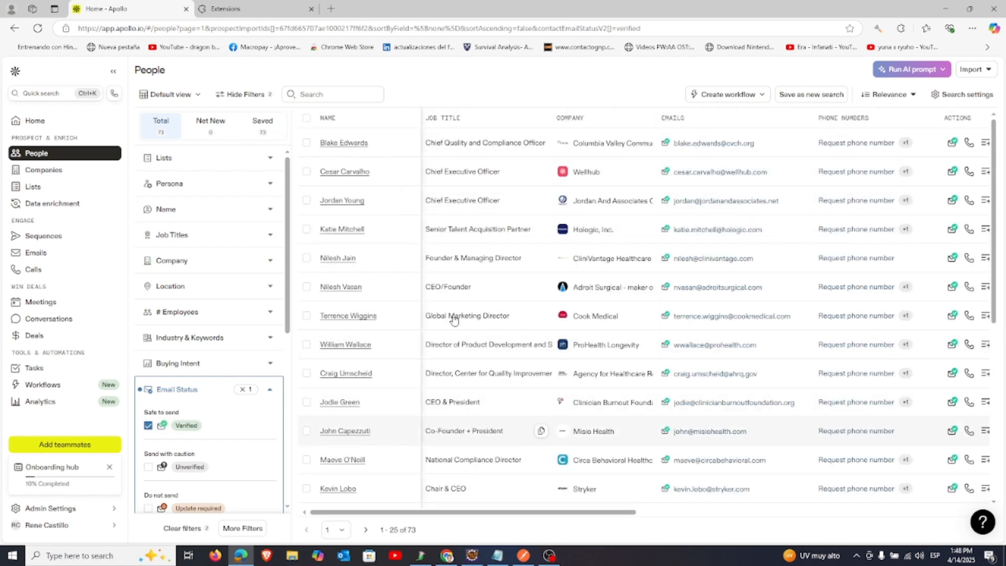
{"action": "scroll", "scroll_direction": "down", "scroll_amount": 3}
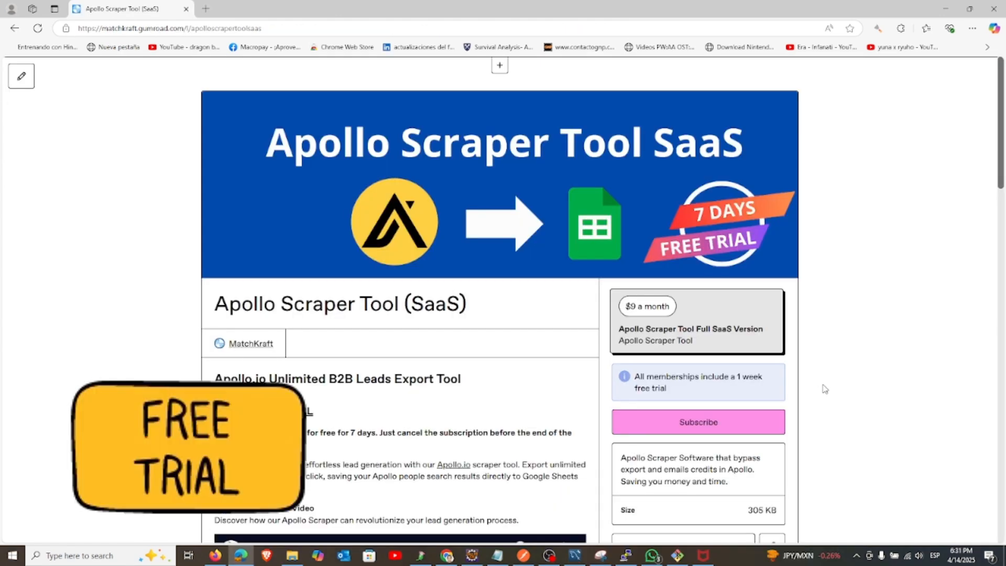
{"action": "mouse_move", "coordinate": [800, 392]}
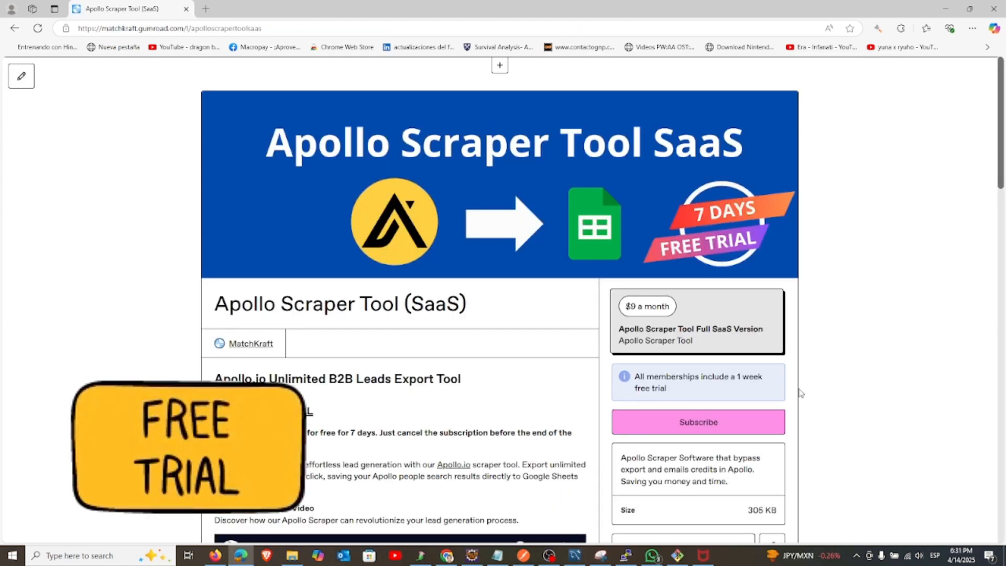